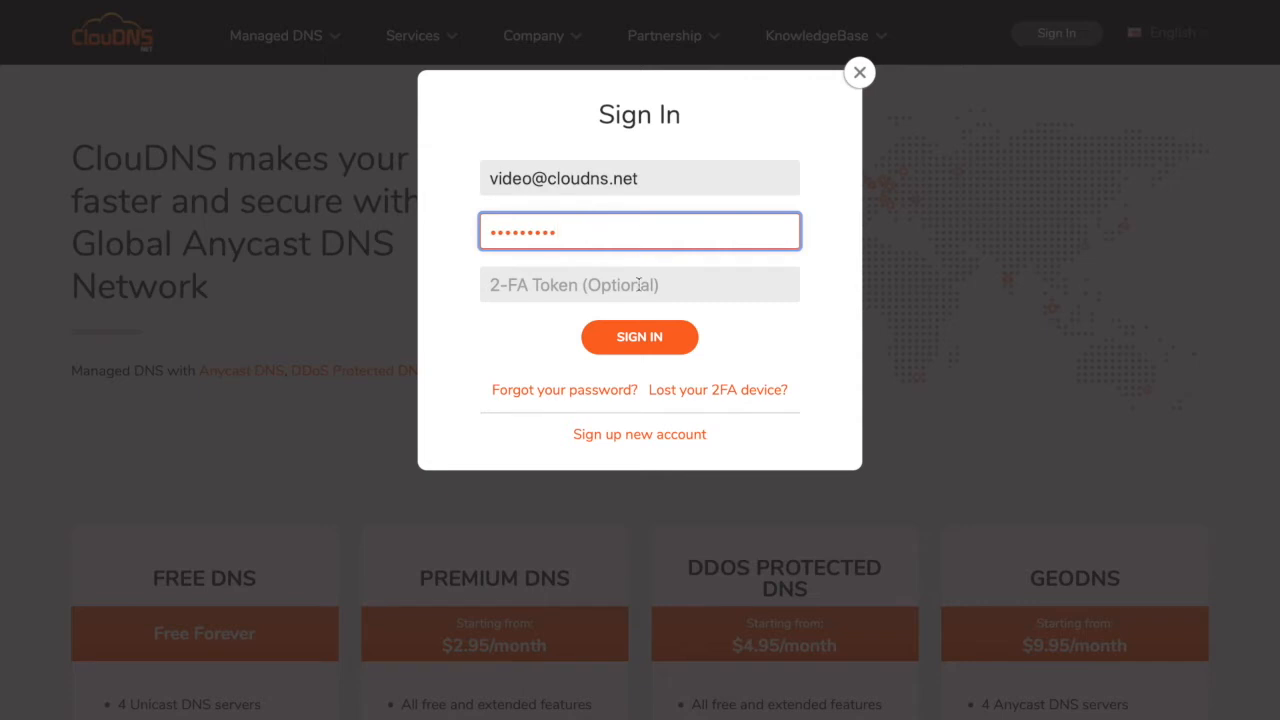
Sign in and start a new DNS zone of type Slave/Backup.
click(640, 336)
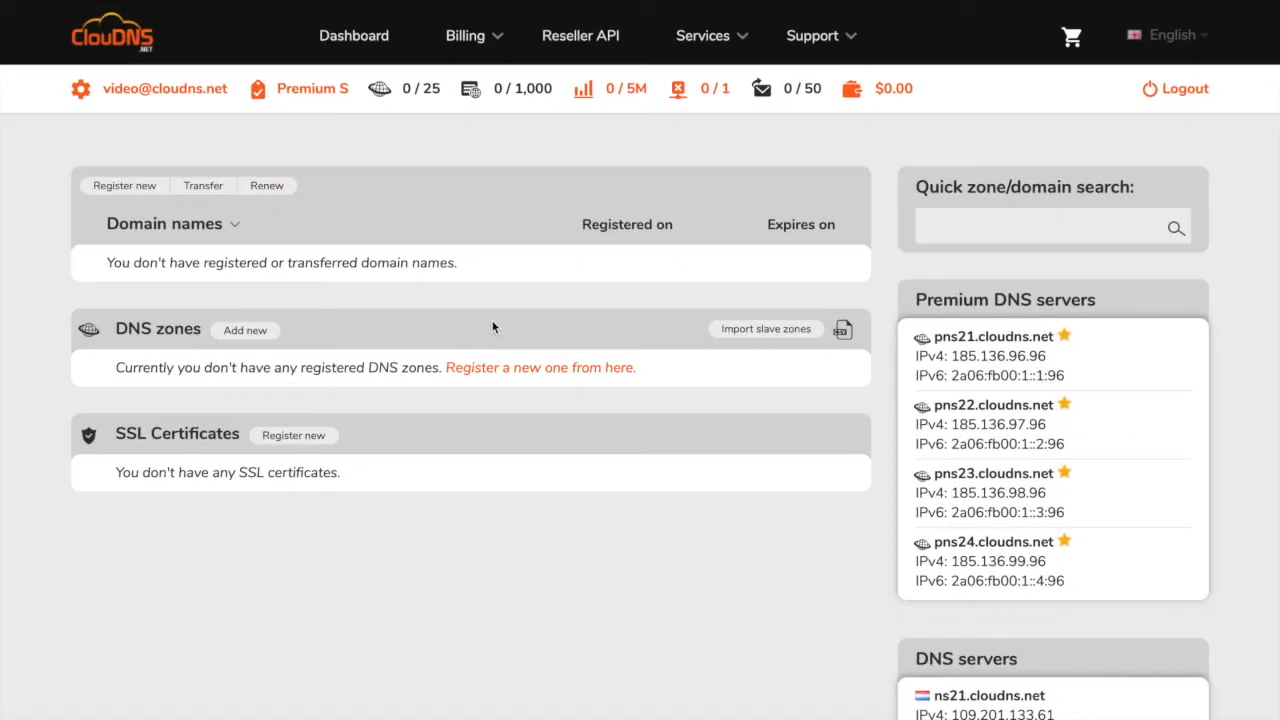
click(244, 330)
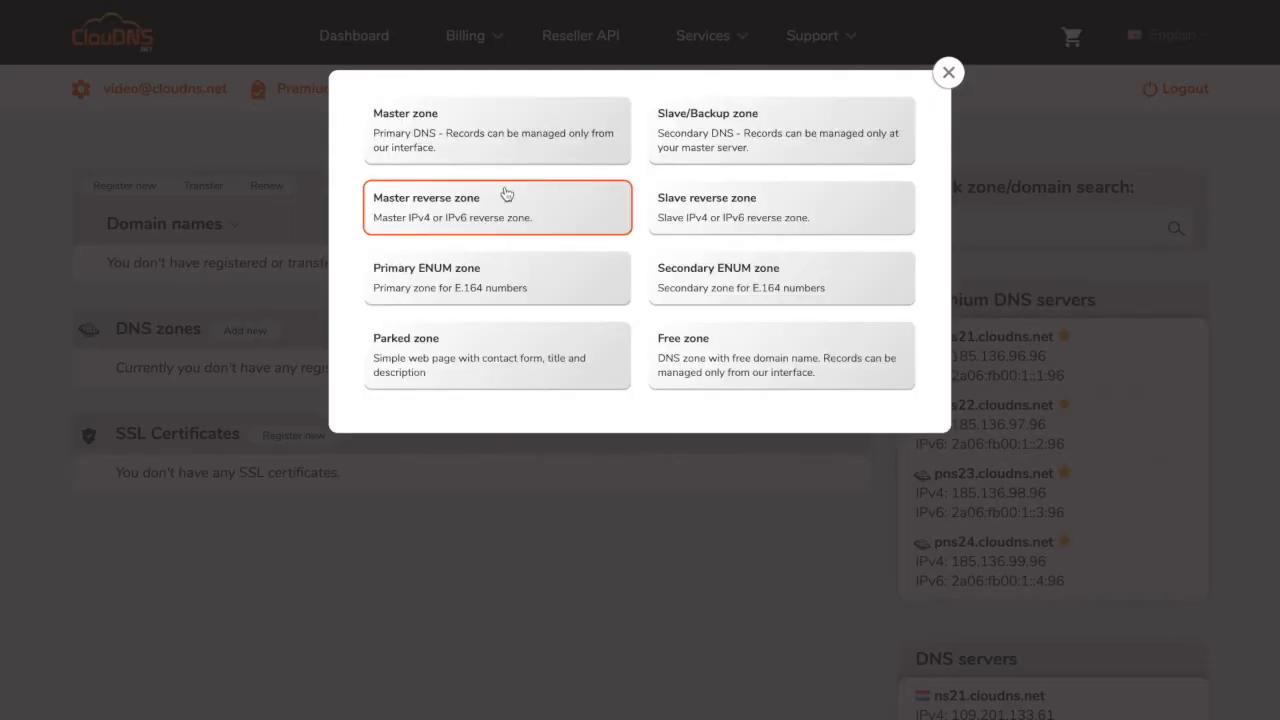
click(780, 130)
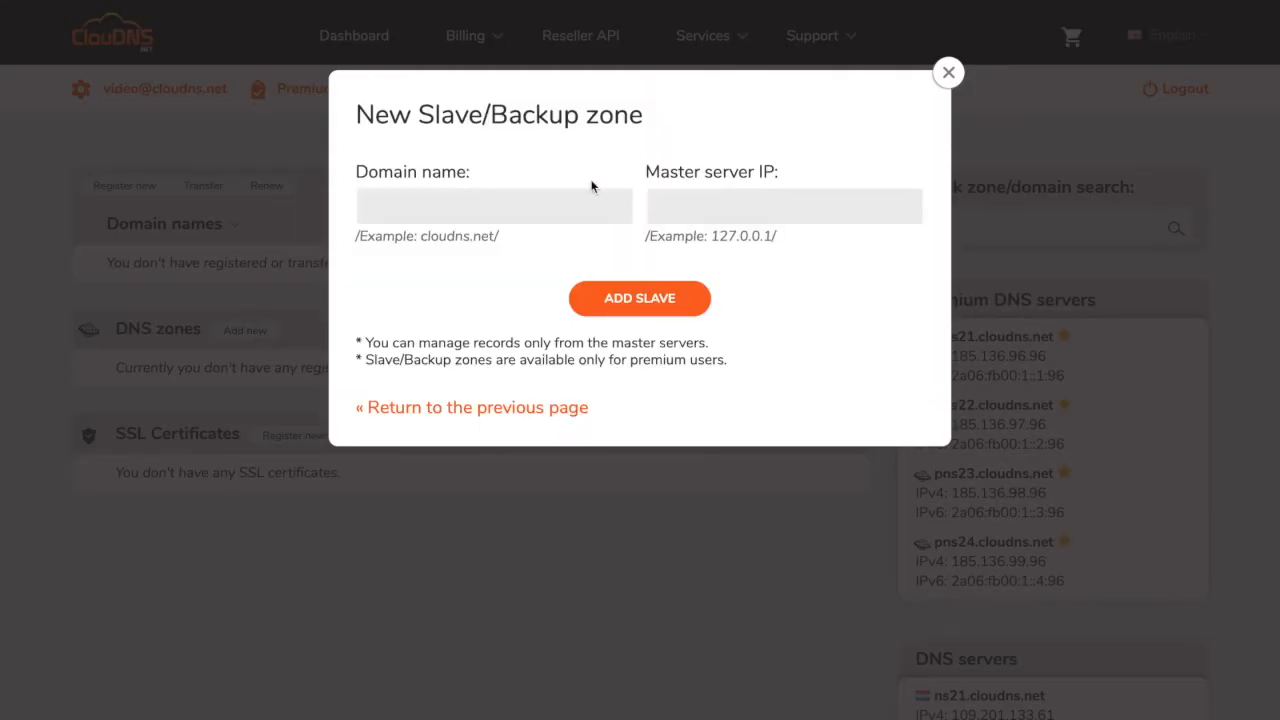
Add the slave zone slavezone.net with master server IP 192.168.0.1.
click(492, 206)
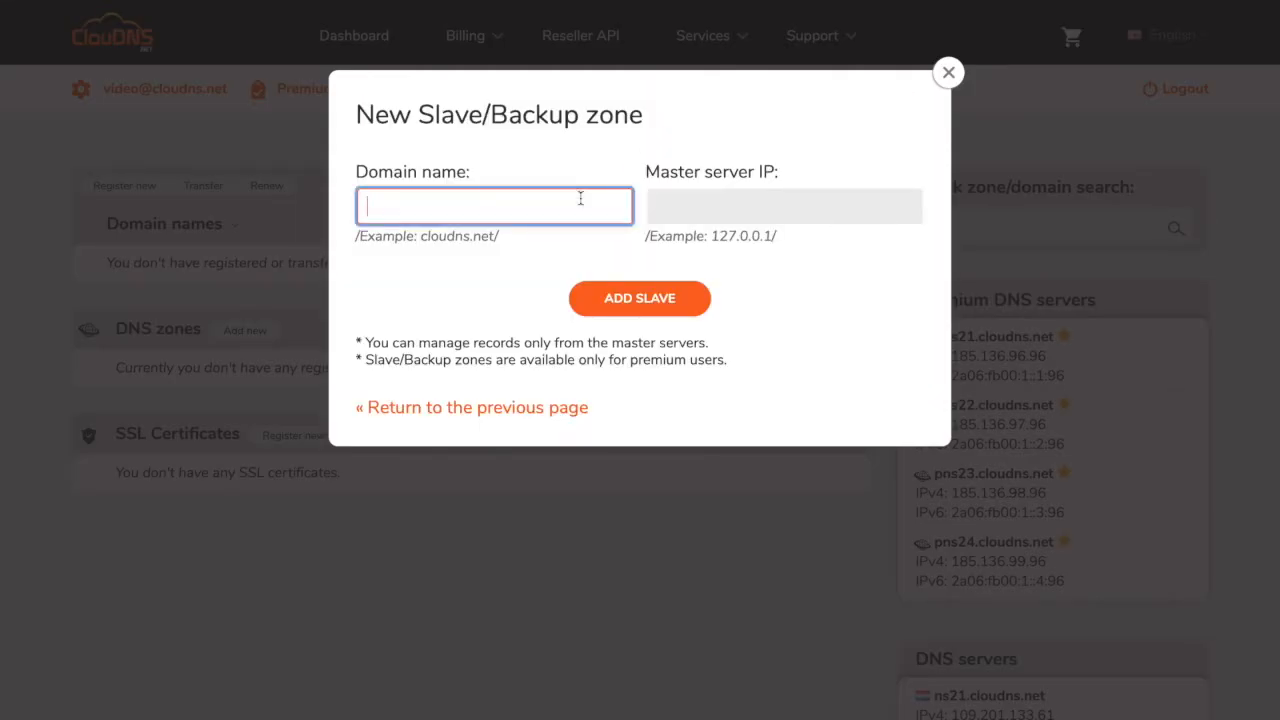
text(slave)
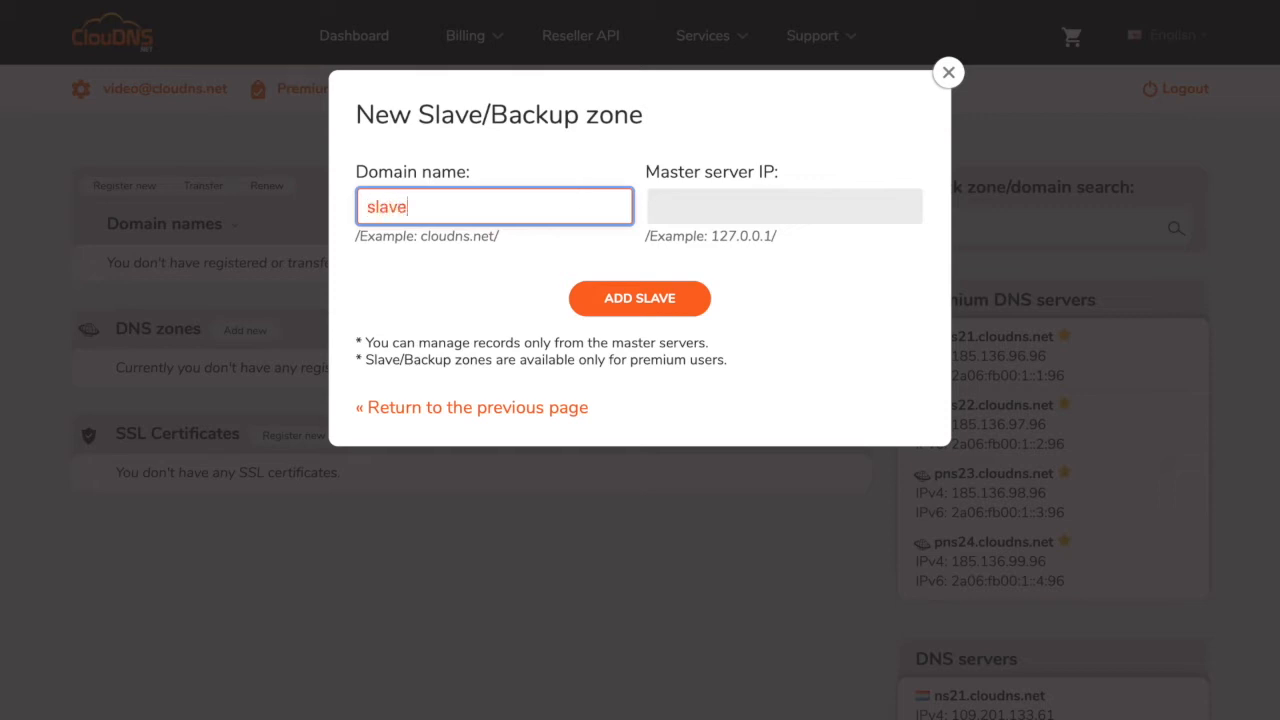
text(zone.net)
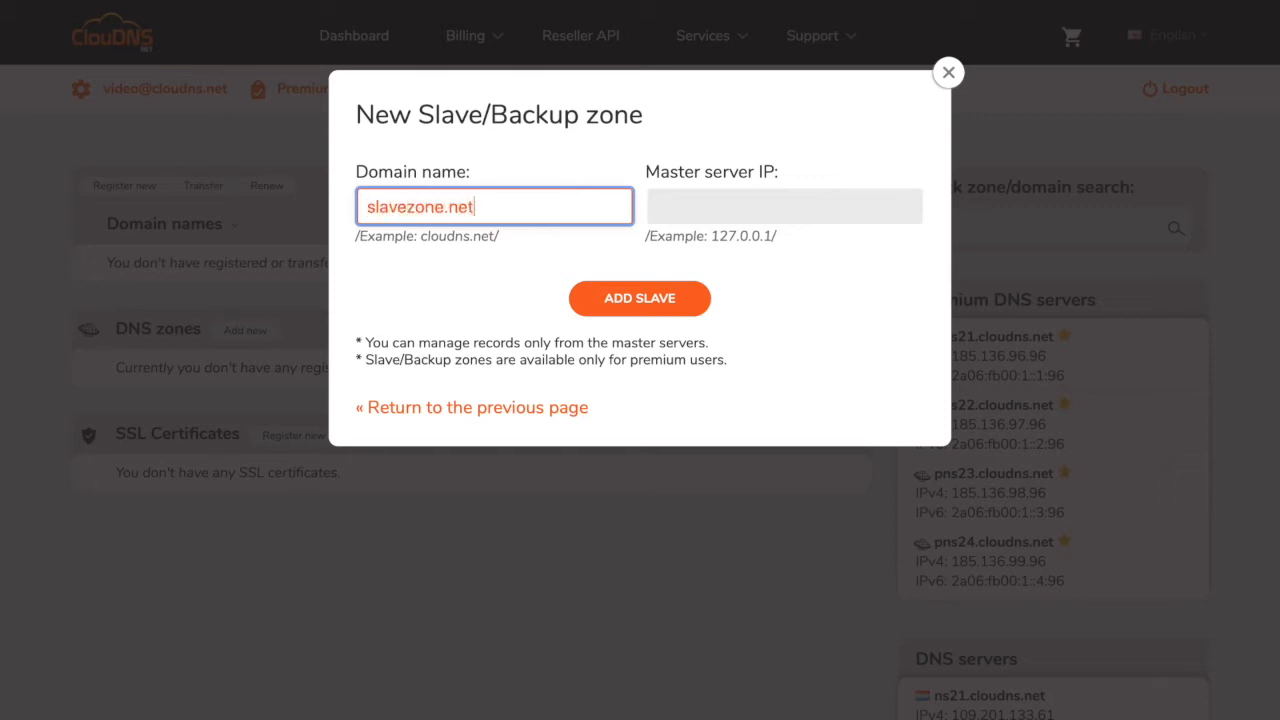
text(192.168.0.1)
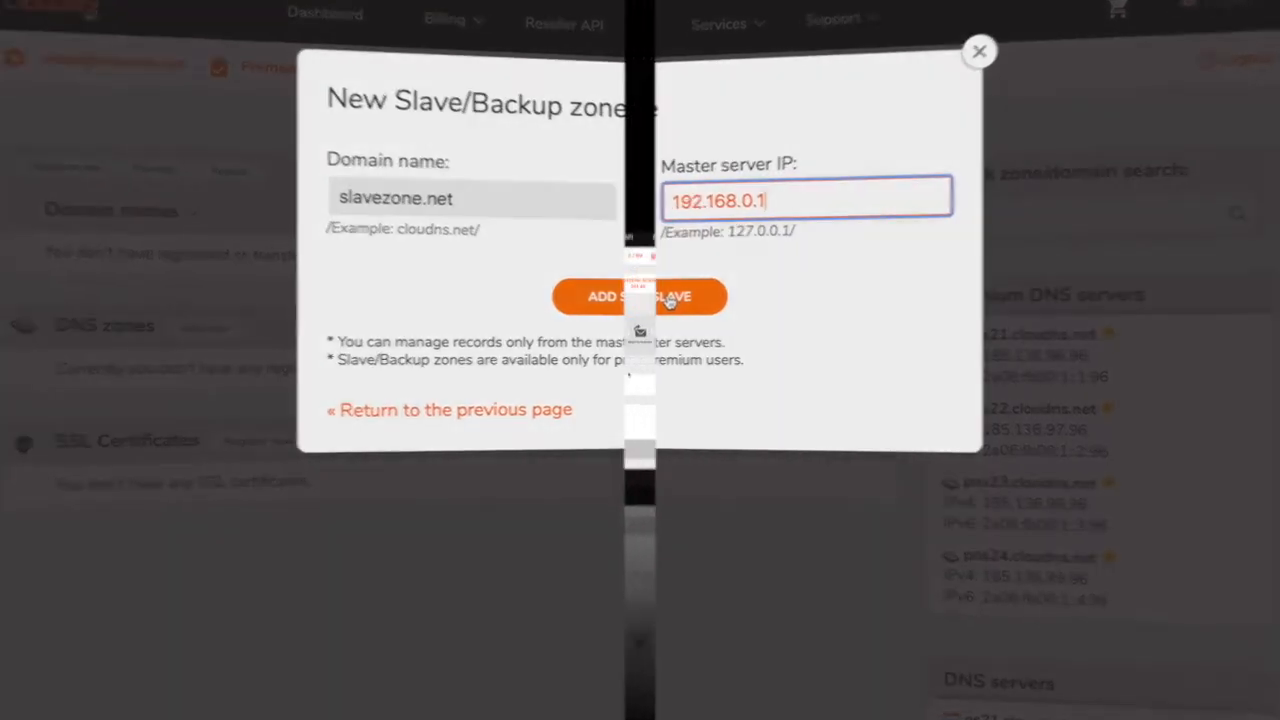
click(640, 296)
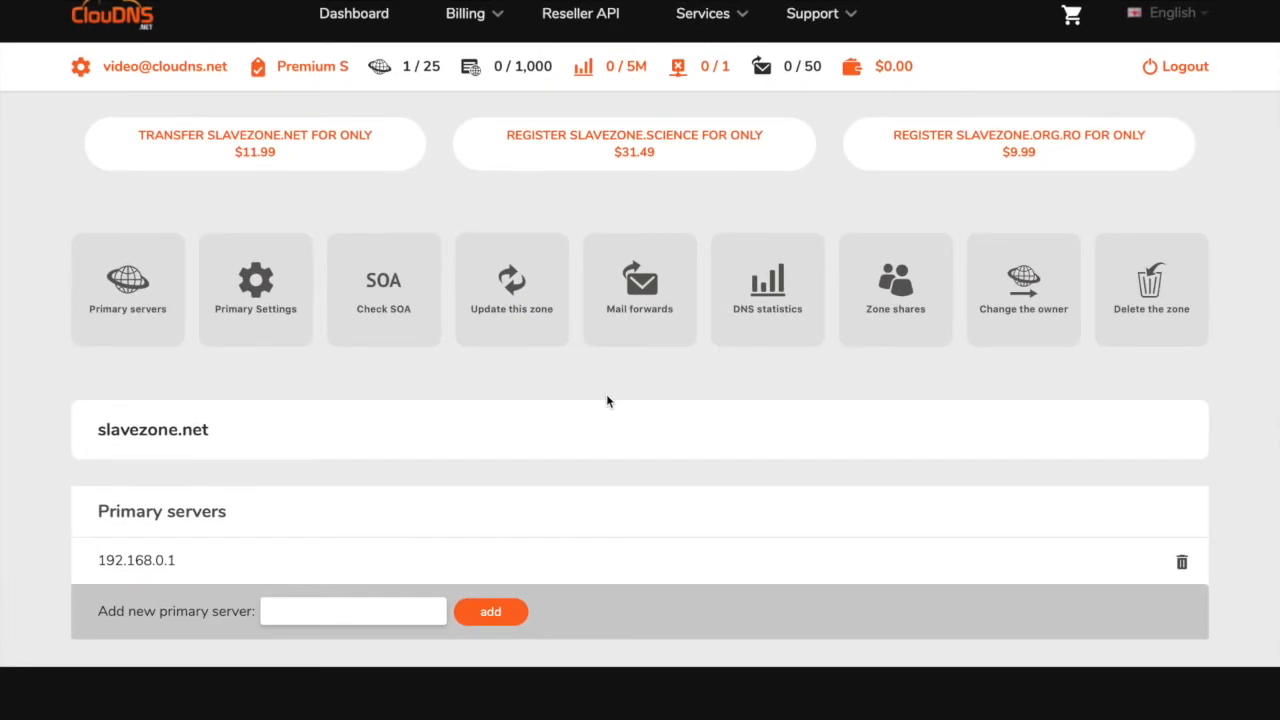
mouse_move(496, 396)
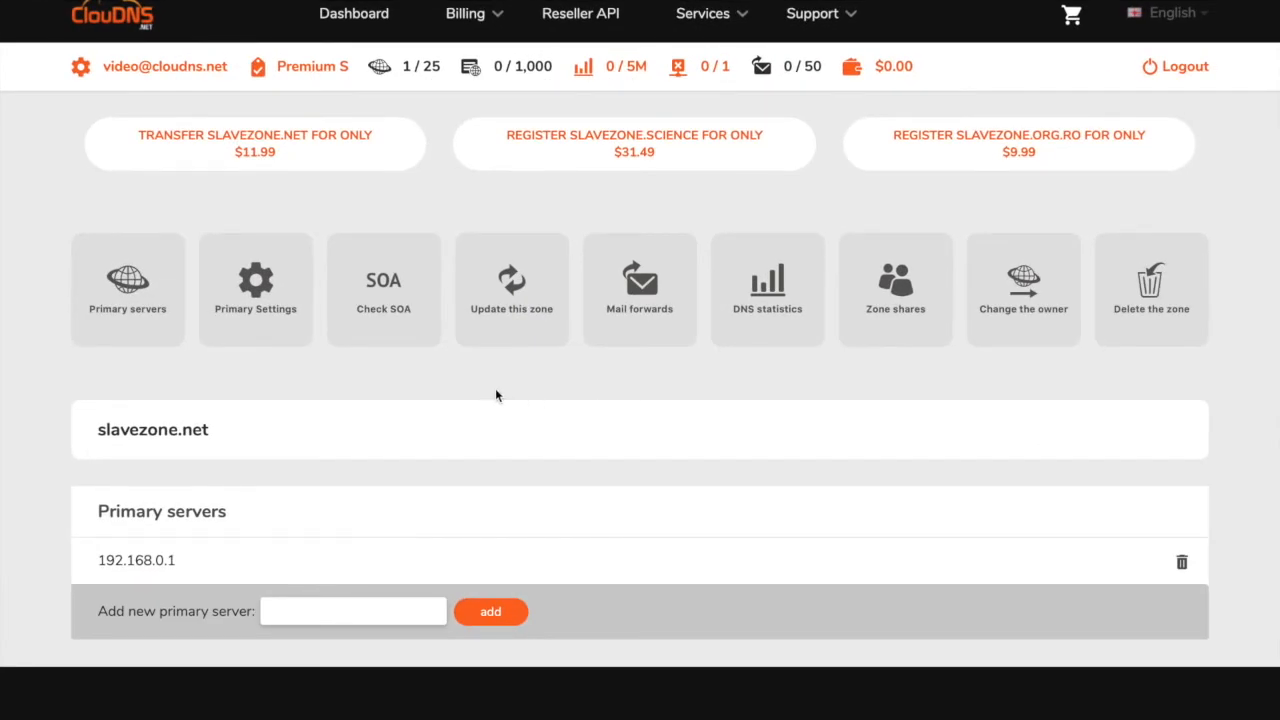
mouse_move(256, 290)
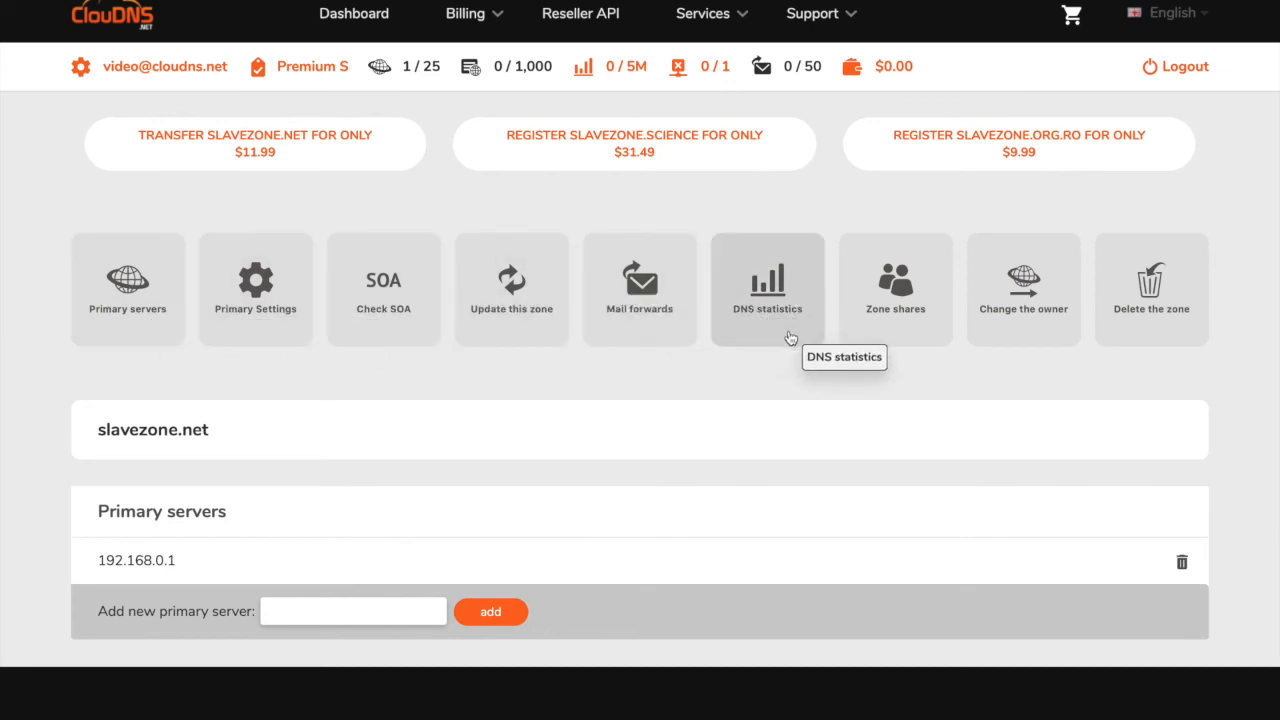
mouse_move(408, 524)
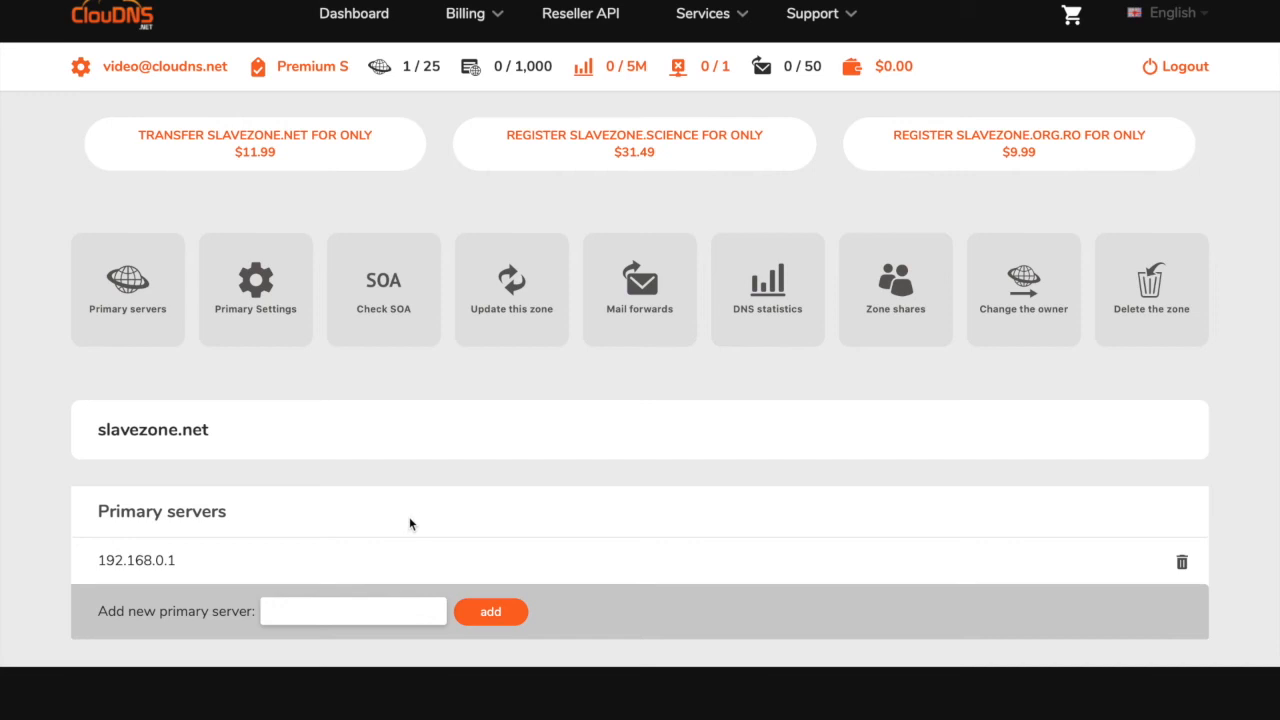